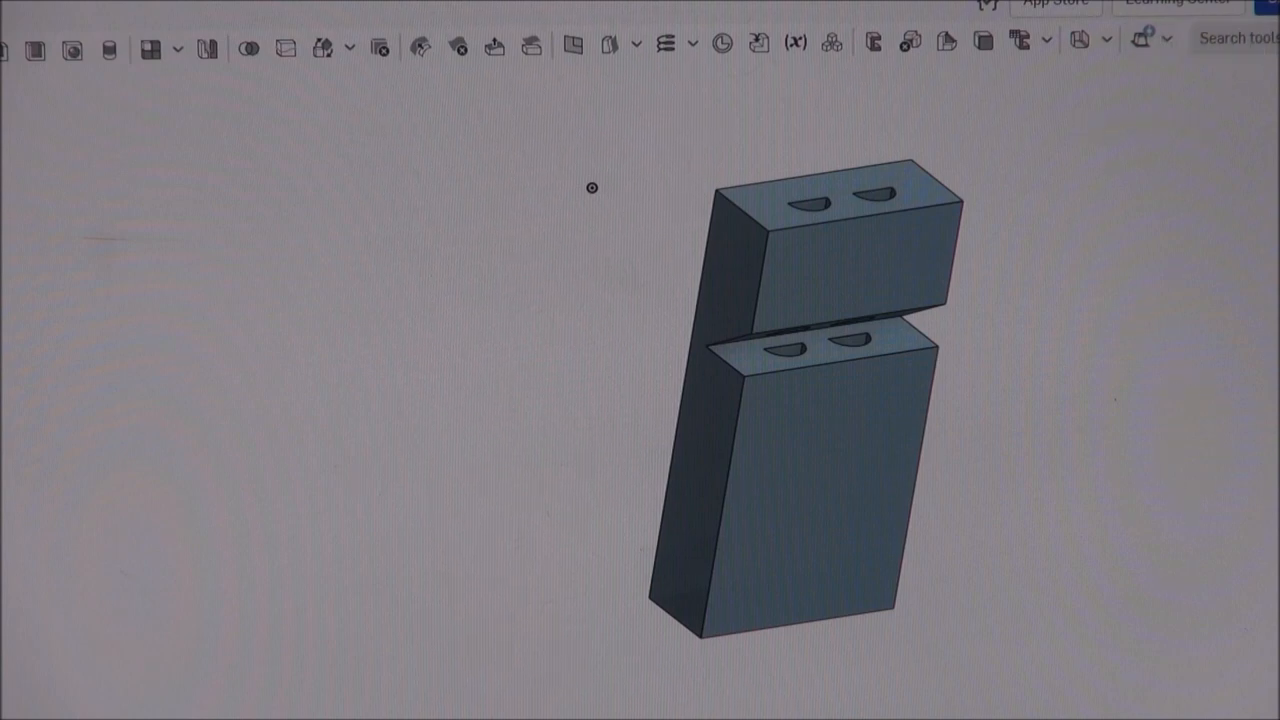
{"action": "mouse_move", "coordinate": [632, 160]}
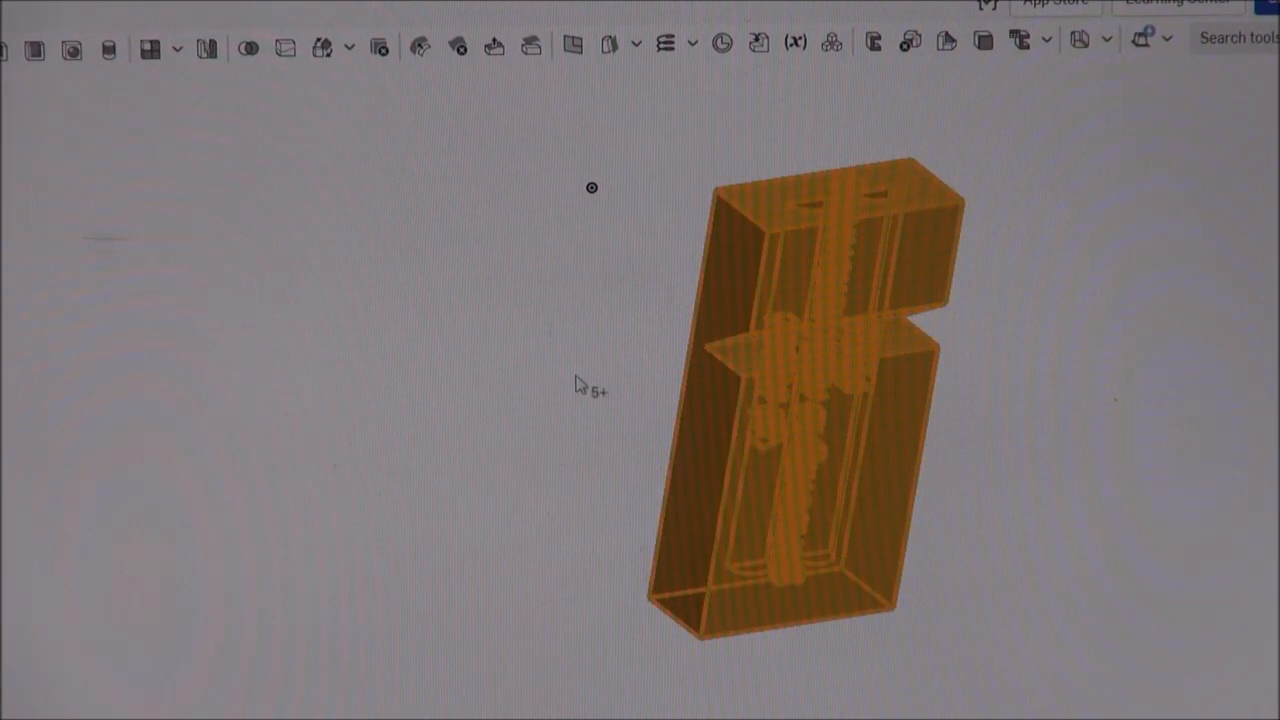
Right-click the whistle part to show Part 1's options
{"action": "right_click", "coordinate": [820, 400]}
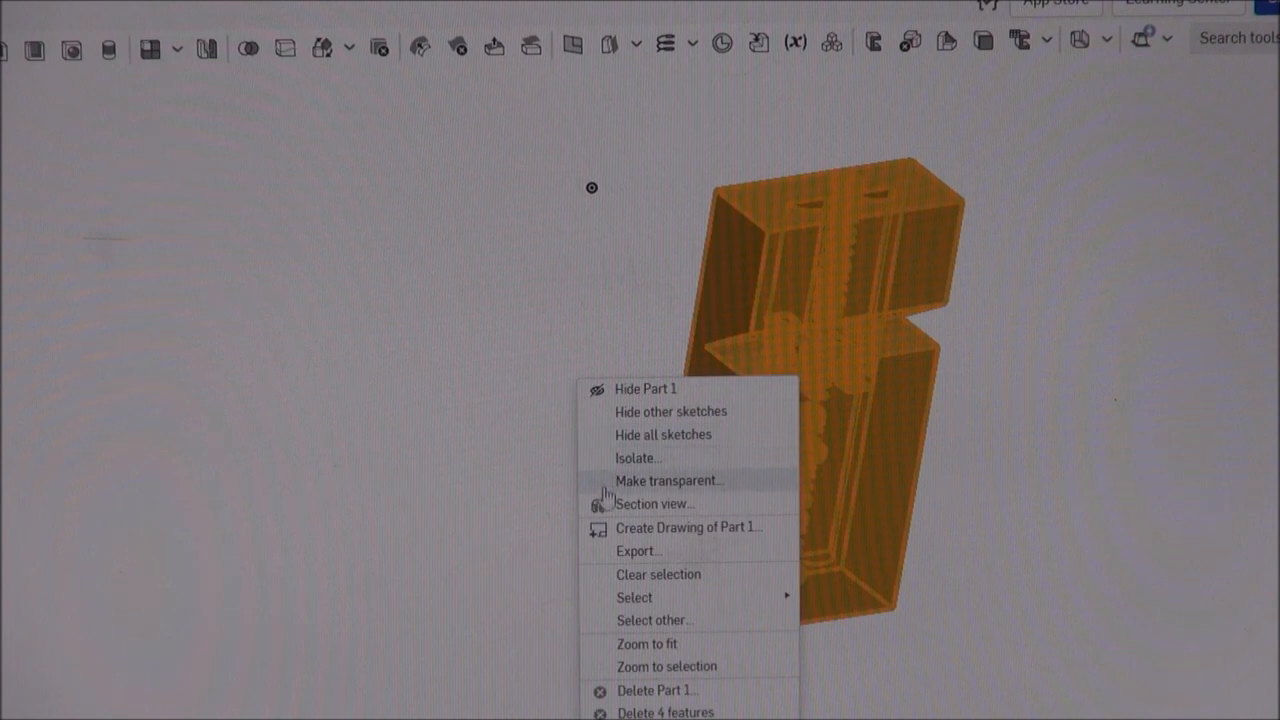
{"action": "mouse_move", "coordinate": [658, 574]}
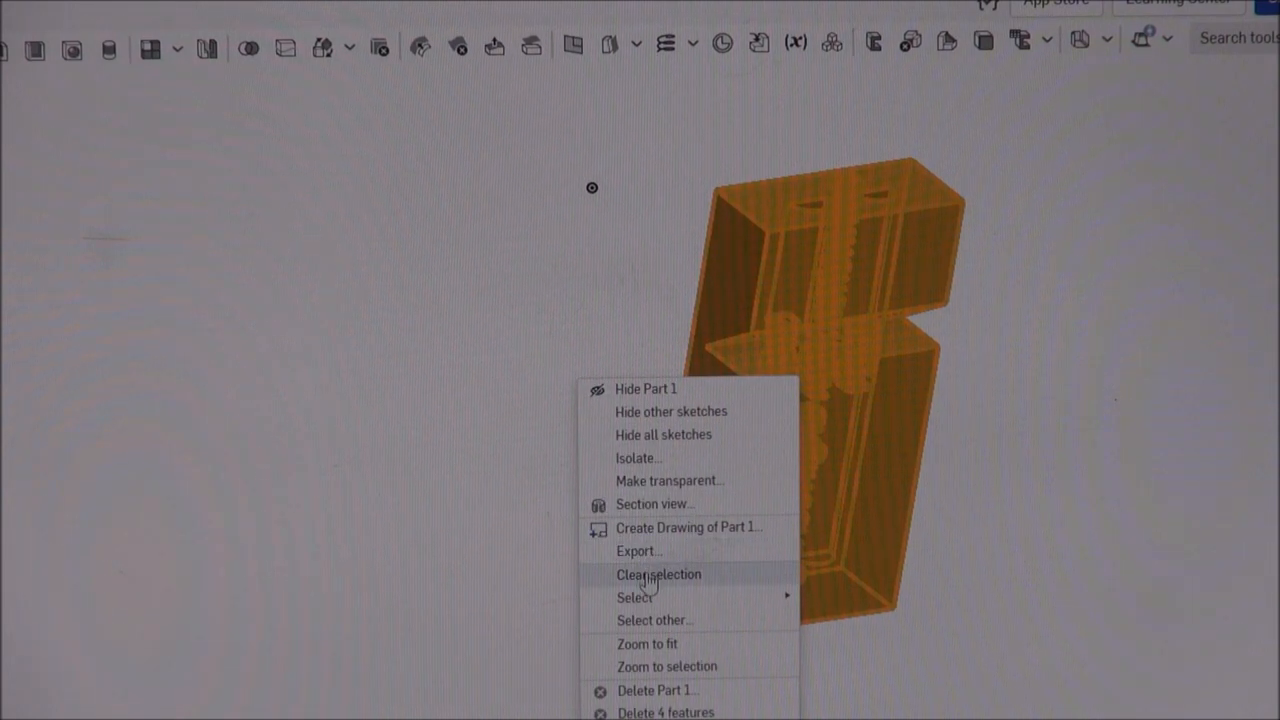
Export Part 1 as binary STL 'whistle' in inches, medium resolution
{"action": "left_click", "coordinate": [638, 550]}
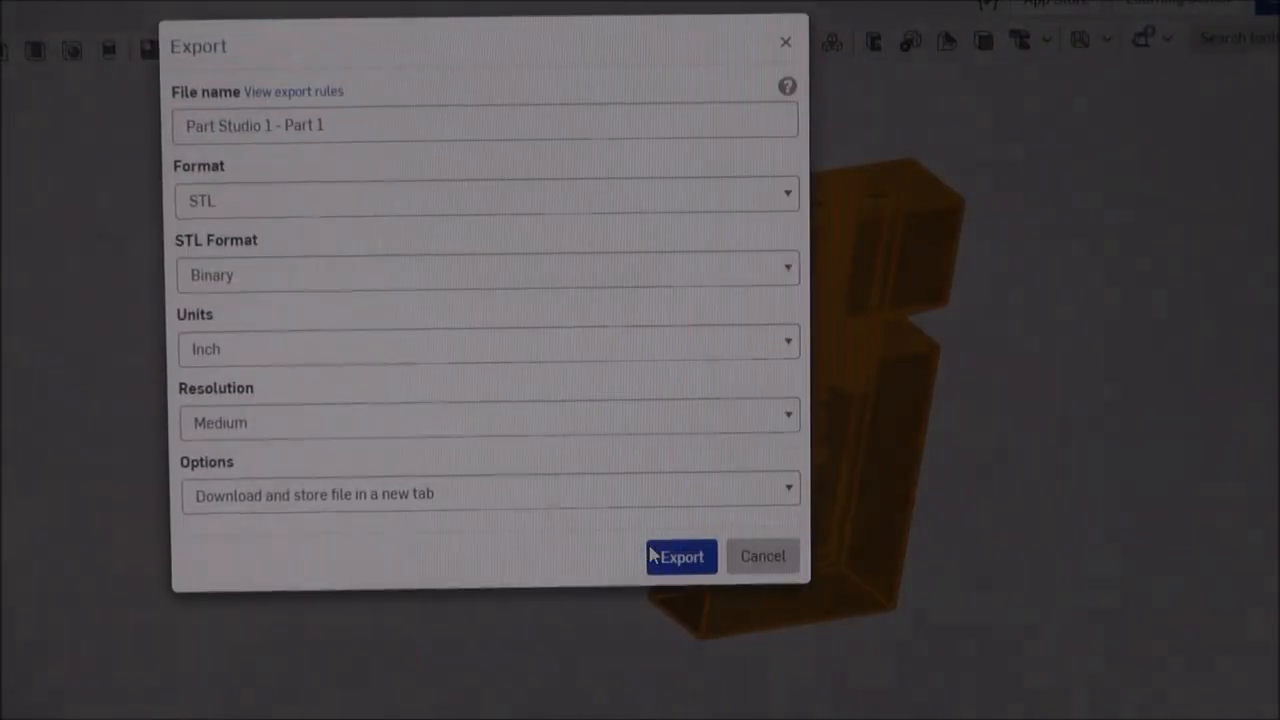
{"action": "mouse_move", "coordinate": [415, 163]}
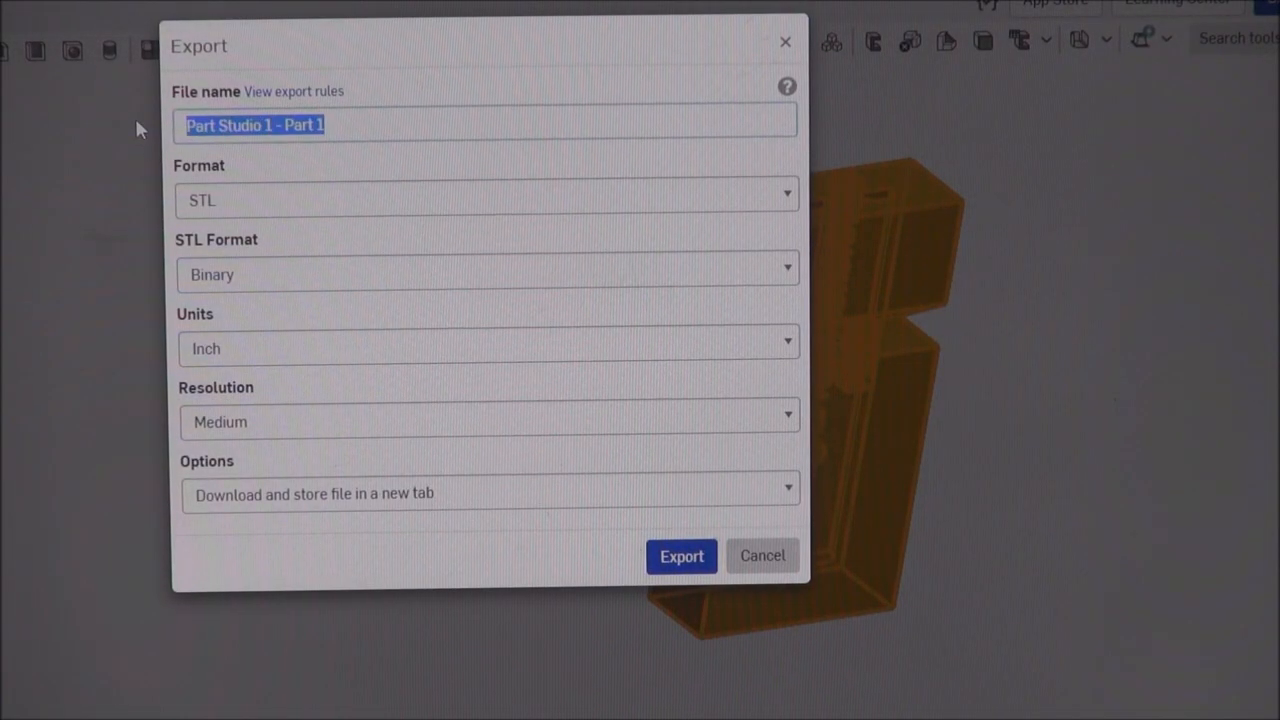
{"action": "type", "text": "w"}
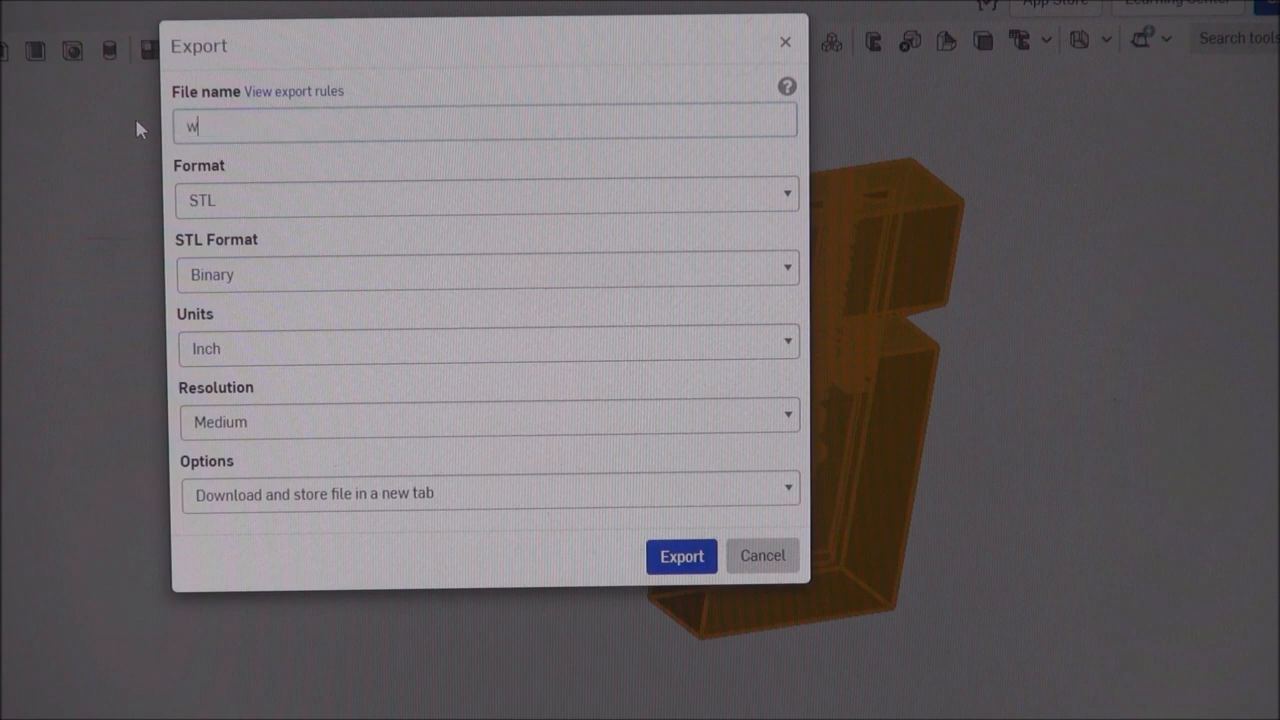
{"action": "type", "text": "his"}
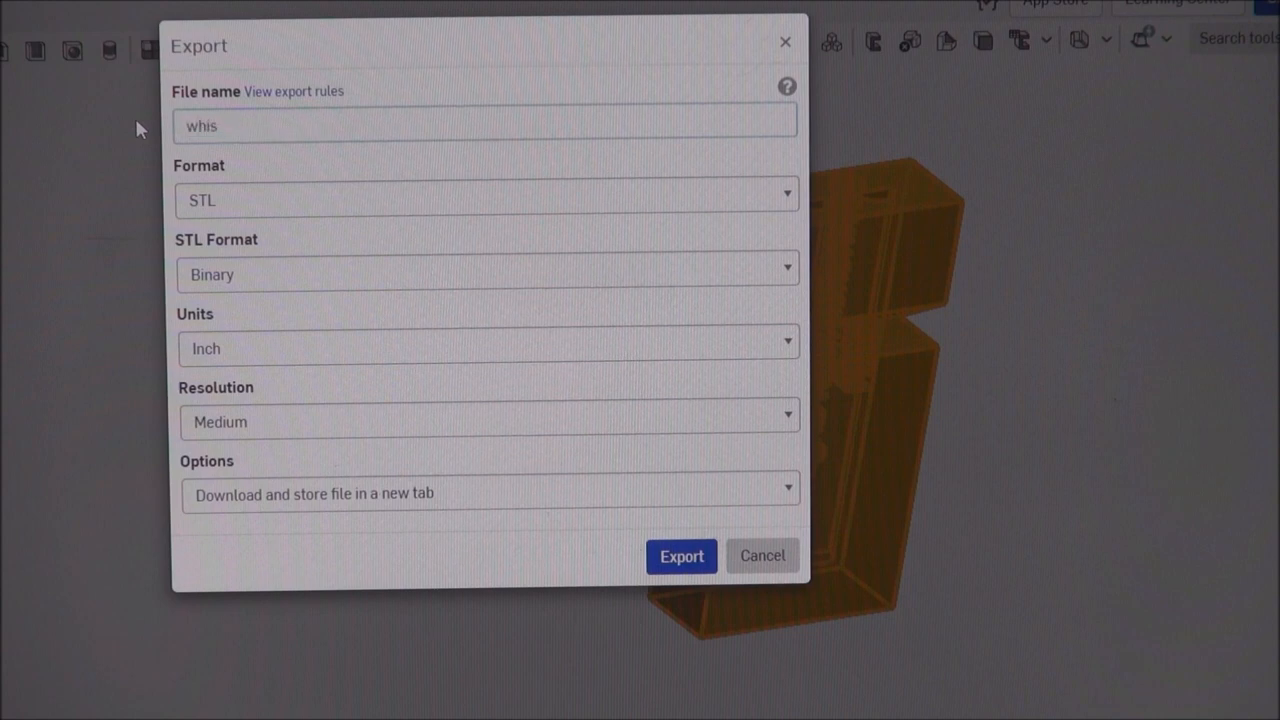
{"action": "type", "text": "tl"}
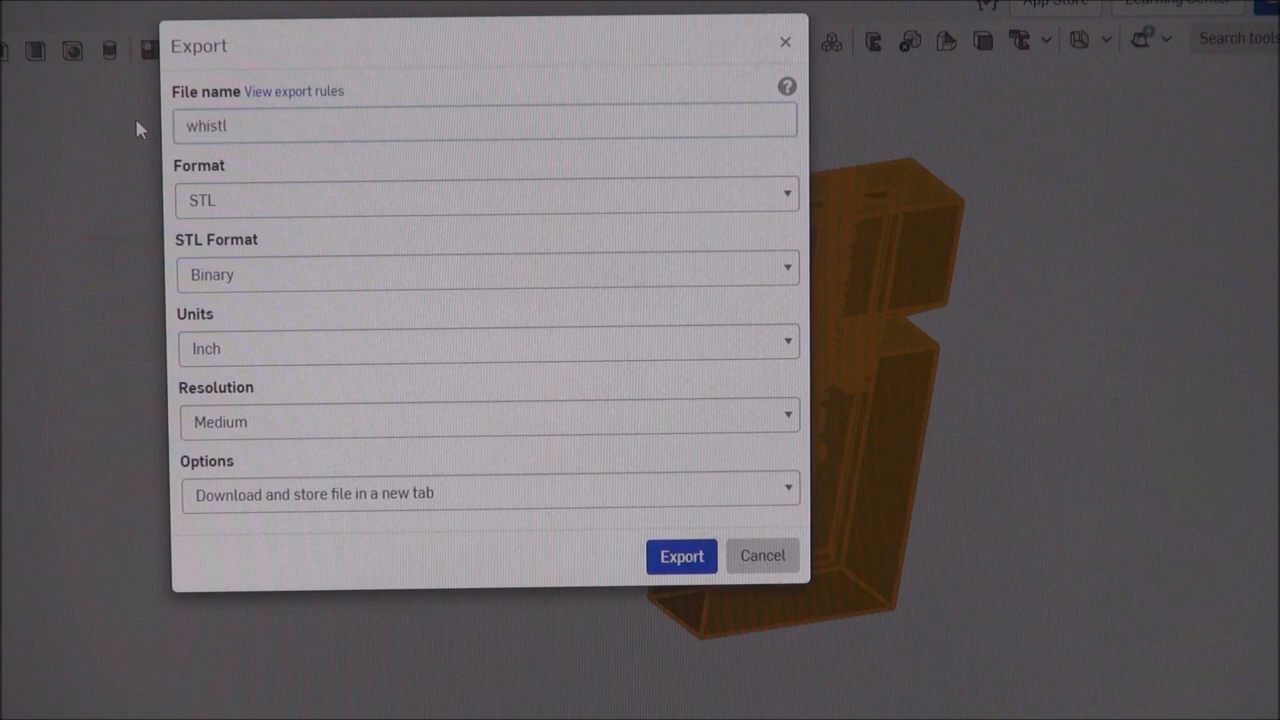
{"action": "type", "text": "e"}
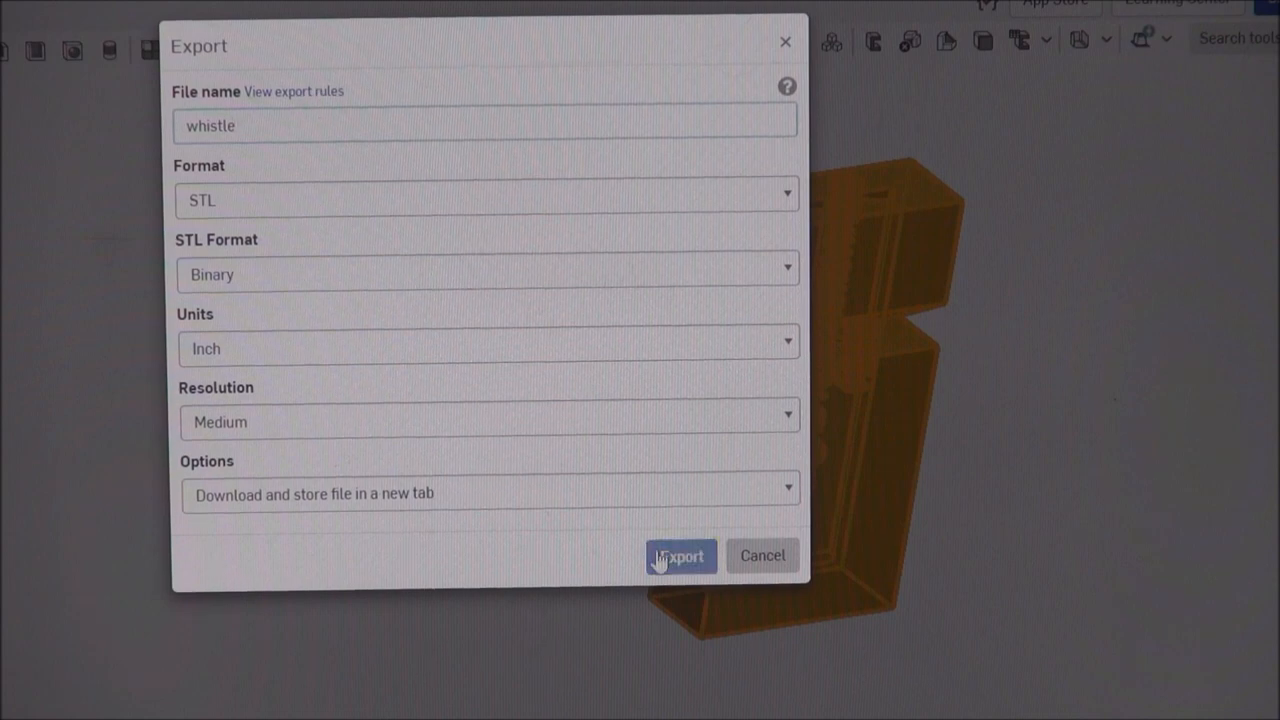
{"action": "left_click", "coordinate": [681, 556]}
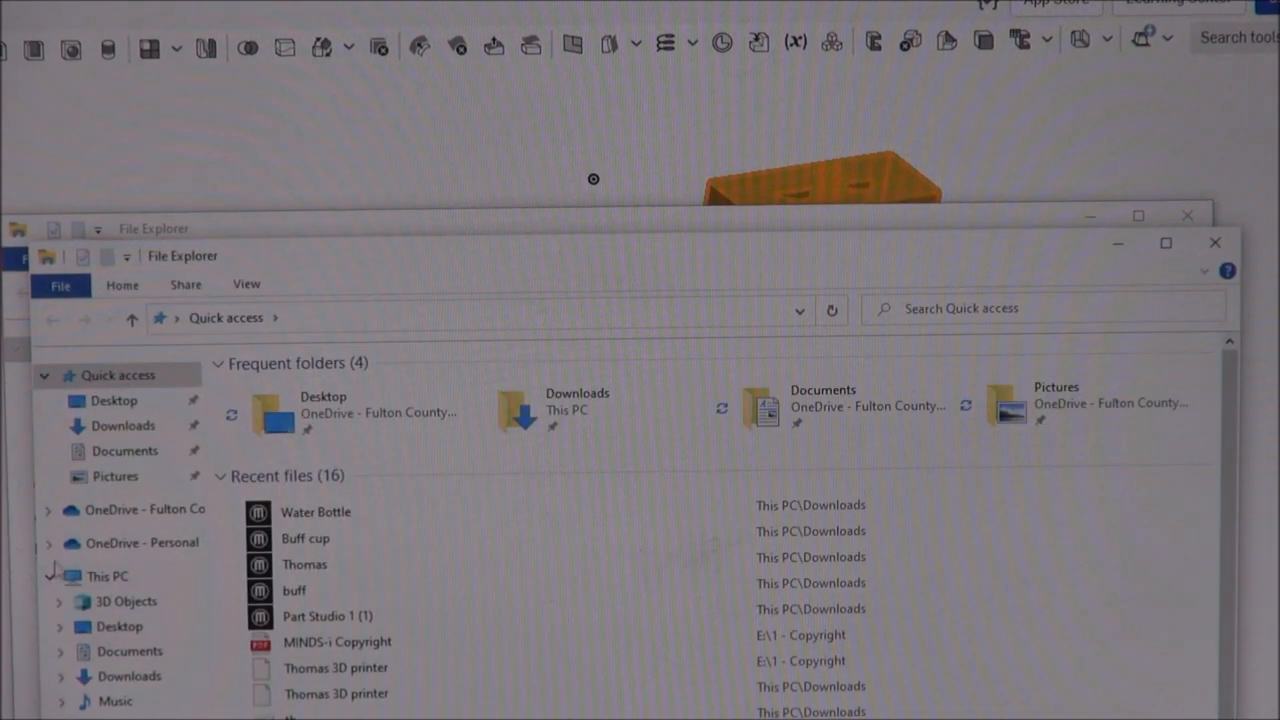
Open File Explorer from the taskbar to browse Quick access
{"action": "left_click", "coordinate": [123, 425]}
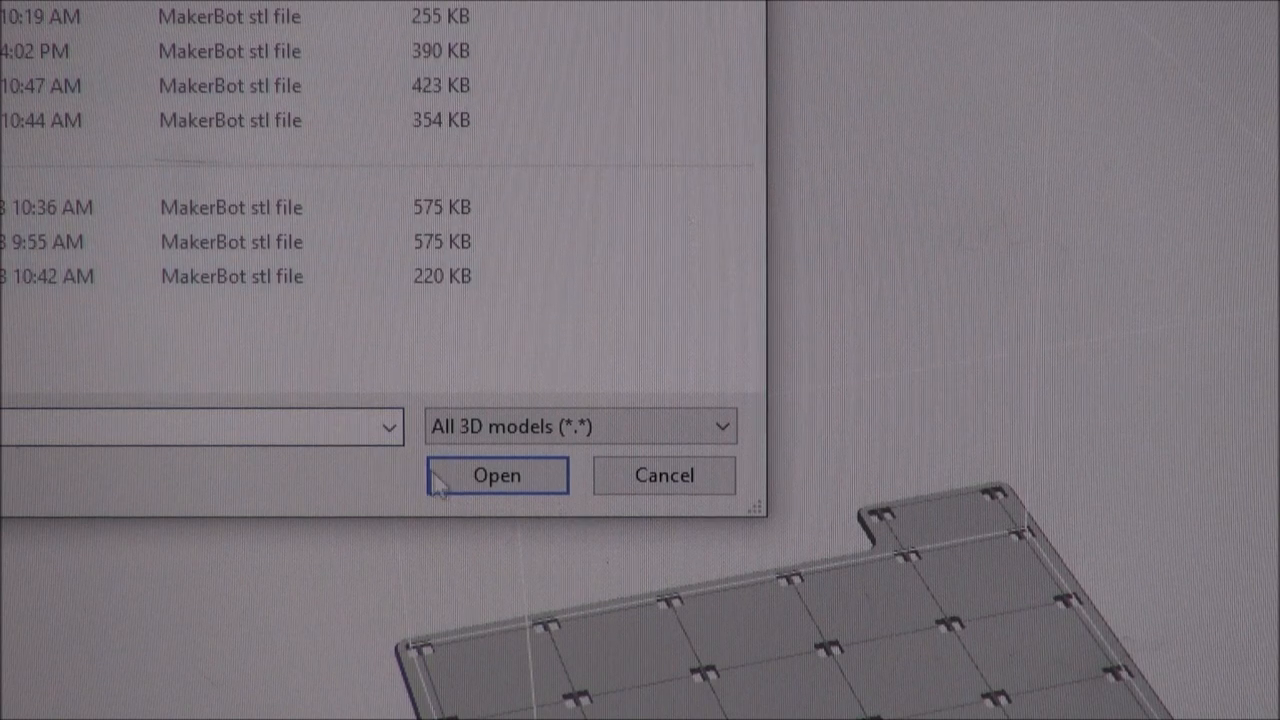
{"action": "left_click", "coordinate": [496, 475]}
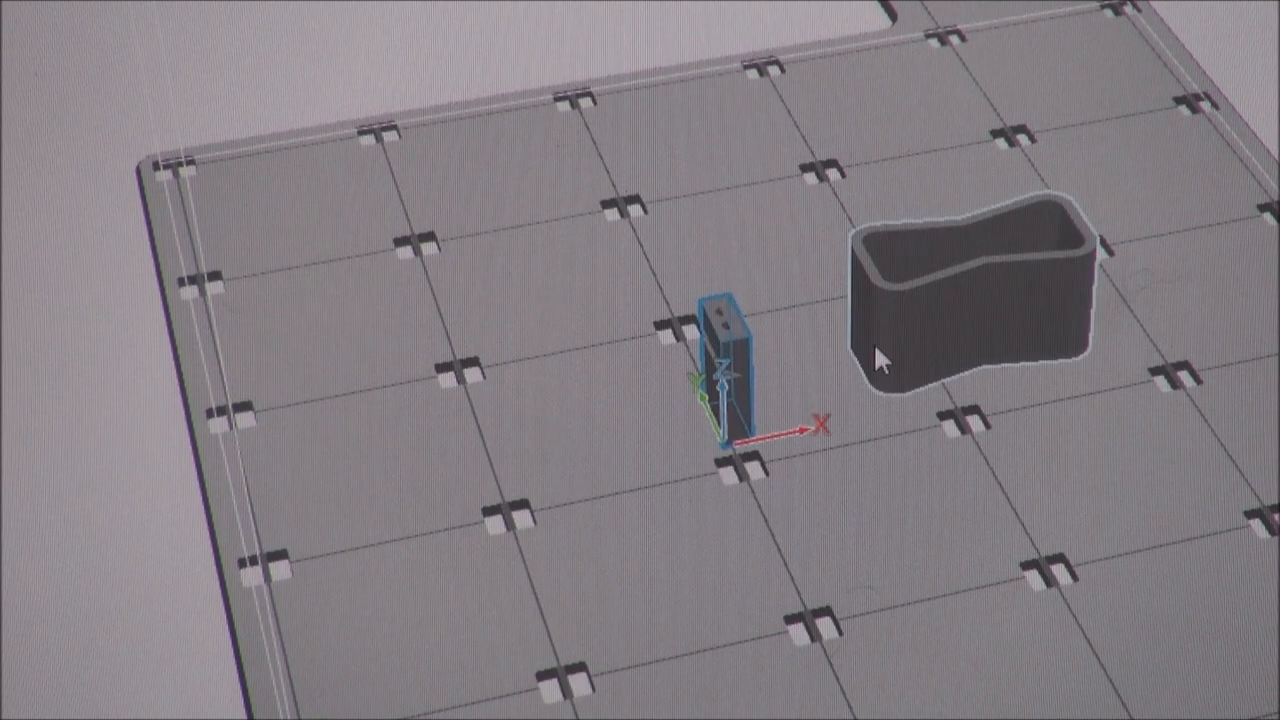
{"action": "mouse_move", "coordinate": [1065, 350]}
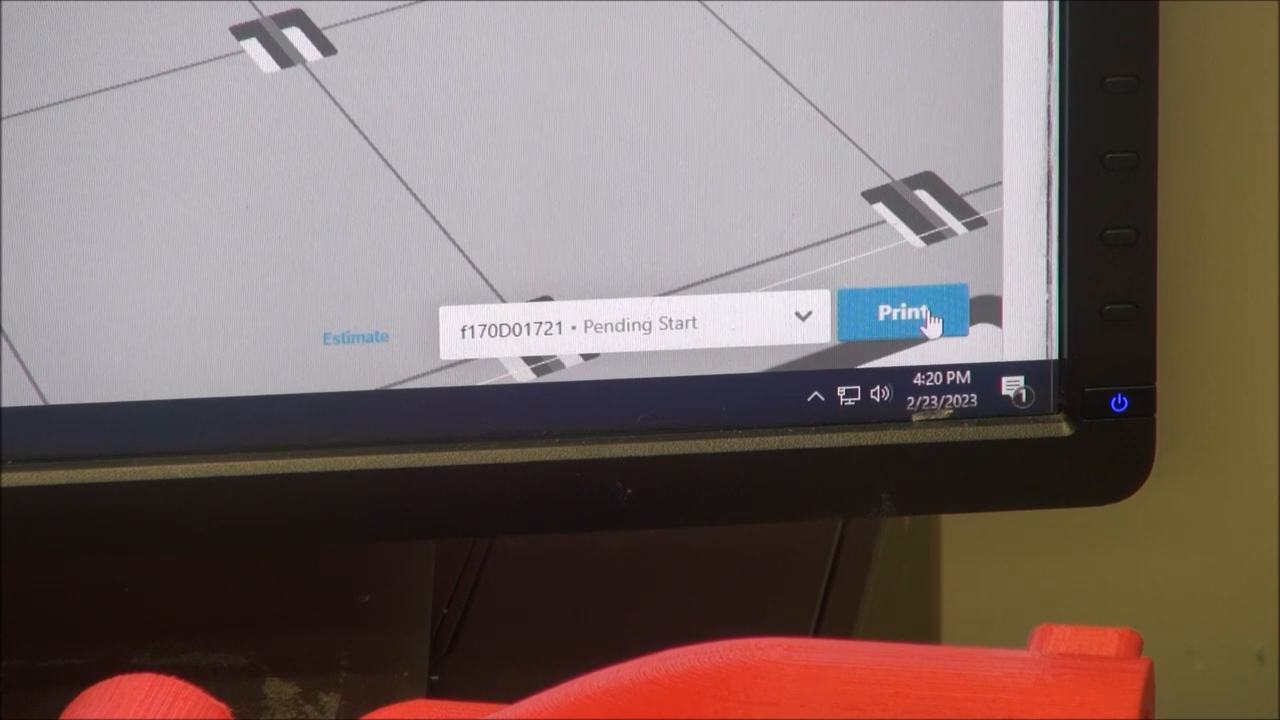
Send the whistle job to printer f170D01721 with the Print button
{"action": "left_click", "coordinate": [901, 313]}
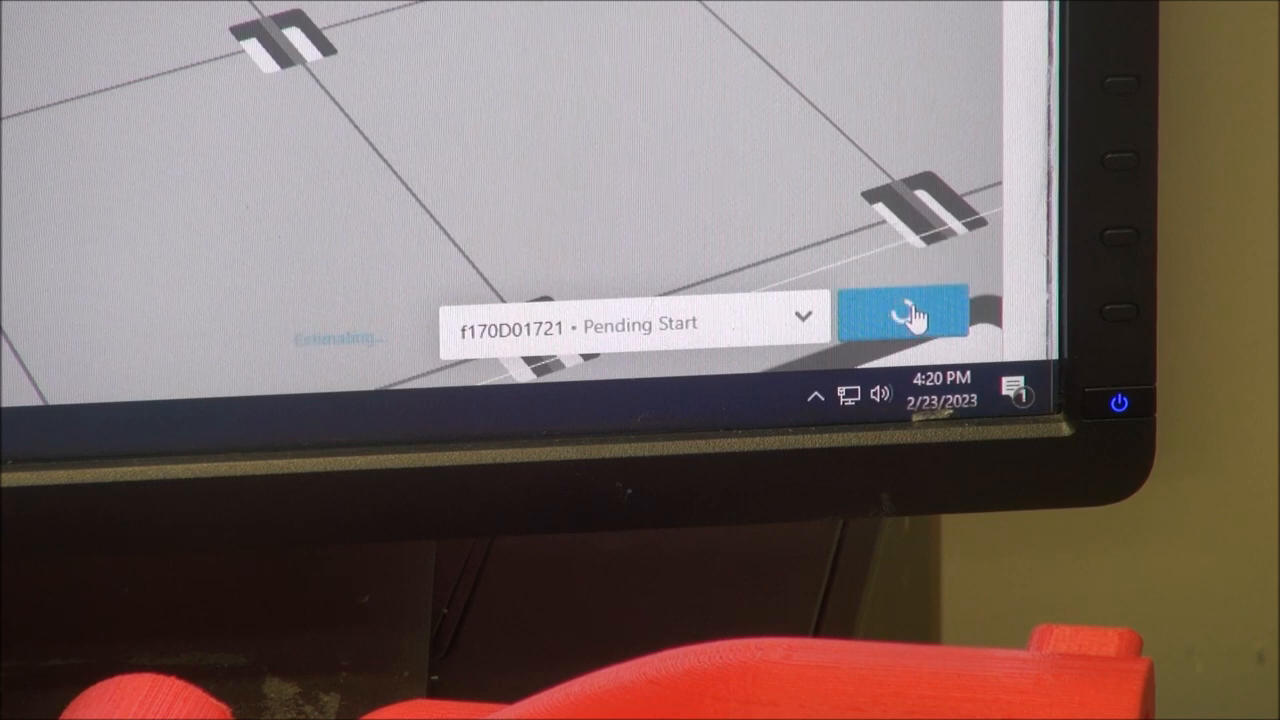
{"action": "left_click", "coordinate": [902, 316]}
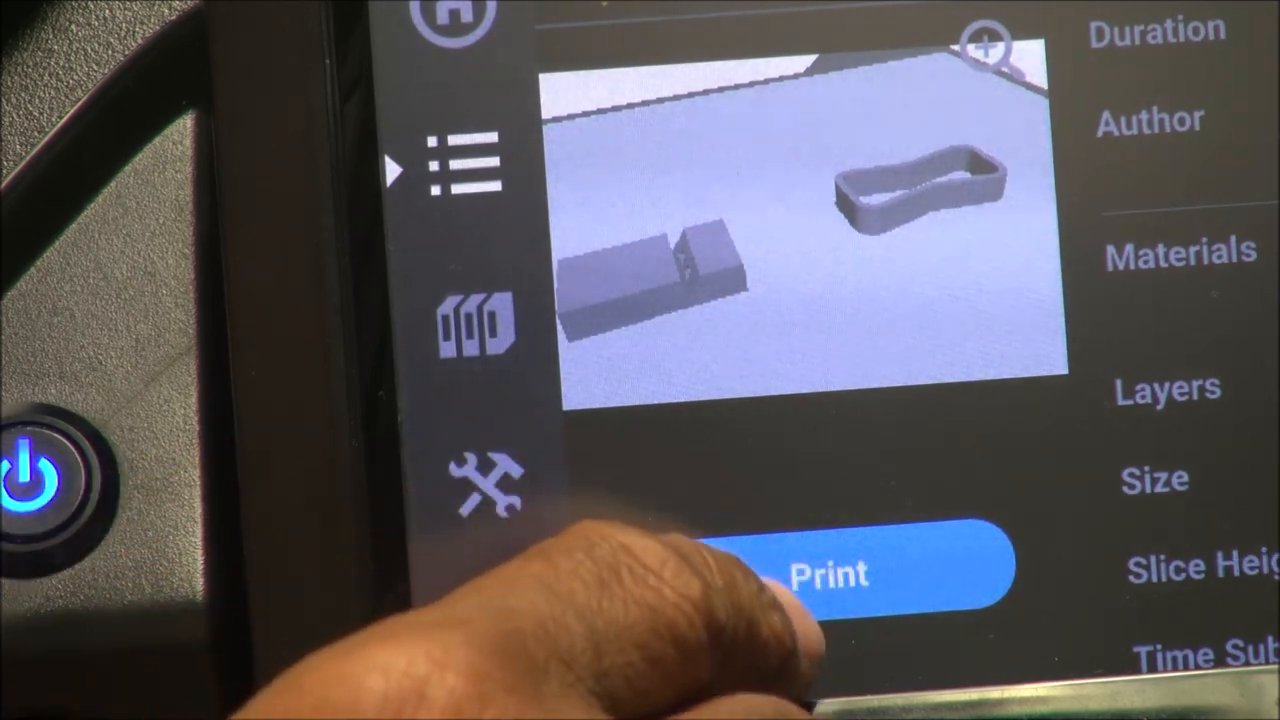
Select the queued whistle job on the printer touchscreen to view its details
{"action": "left_click", "coordinate": [810, 573]}
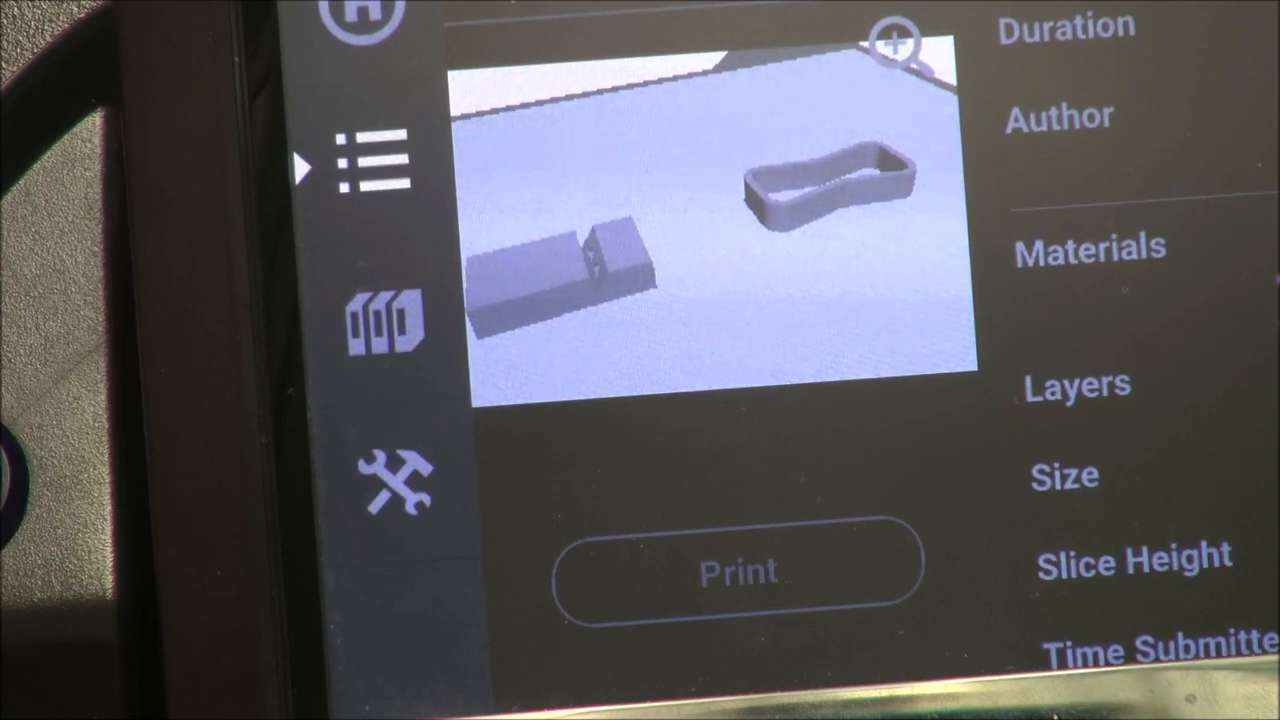
Start the whistle build from the touchscreen job details screen
{"action": "left_click", "coordinate": [740, 571]}
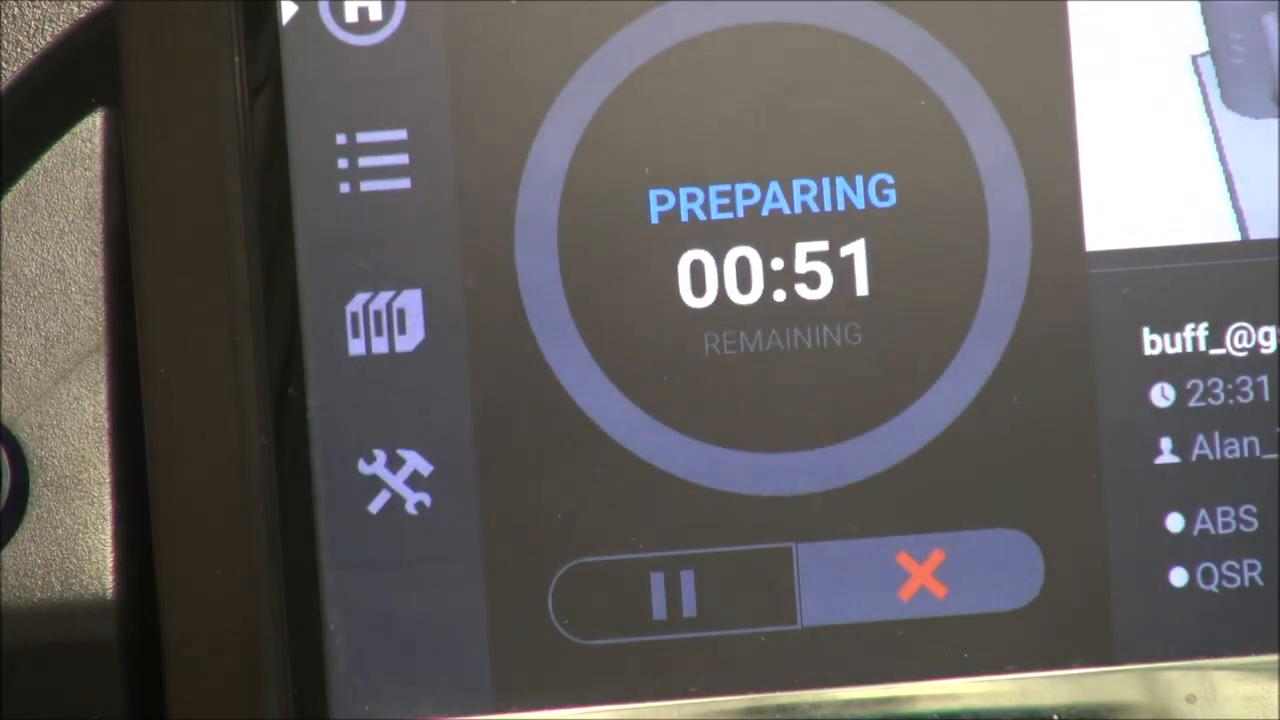